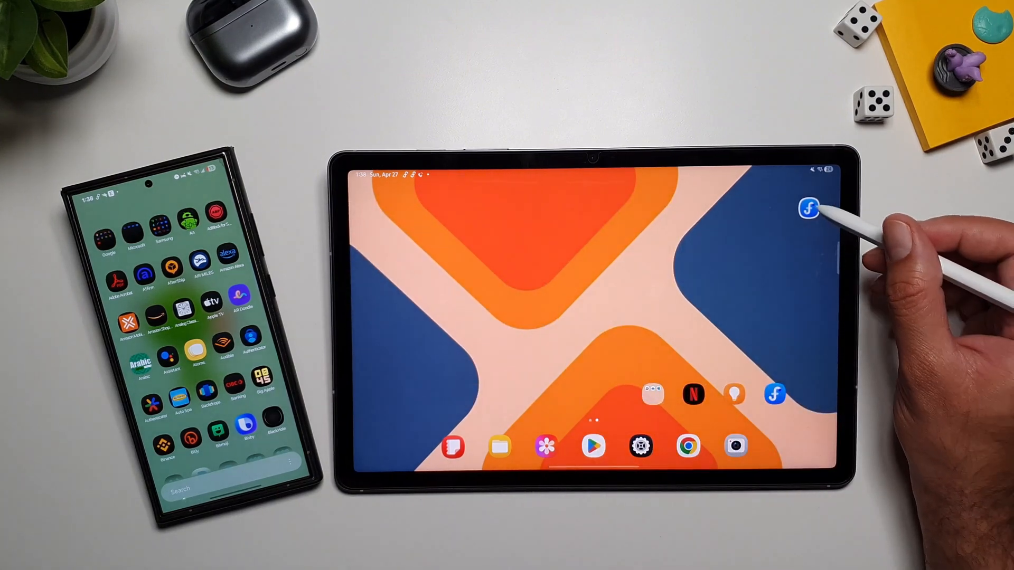
- Launch Smart View from Samsung Flow to mirror the phone's home screen in a floating tablet window
click(809, 208)
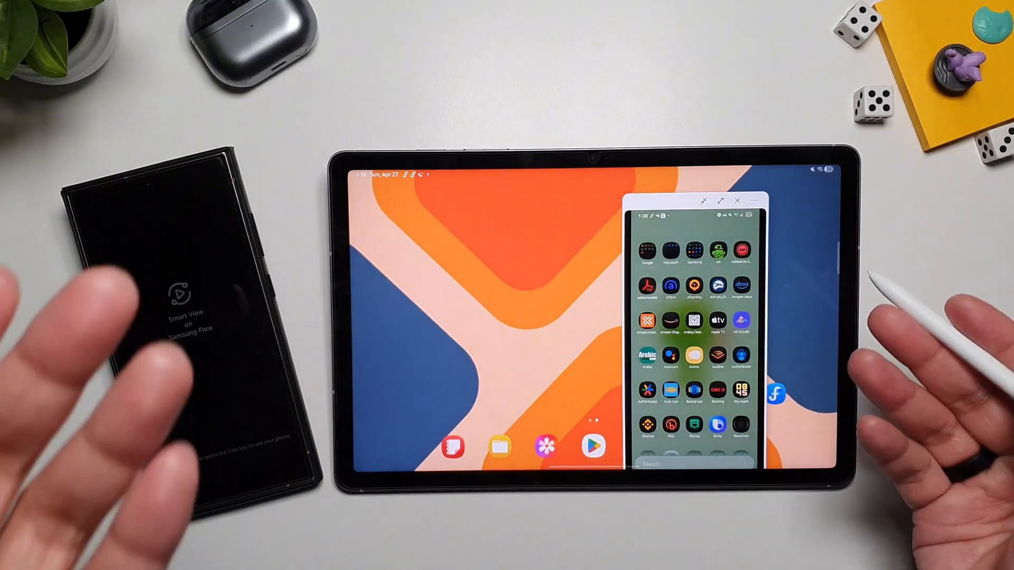